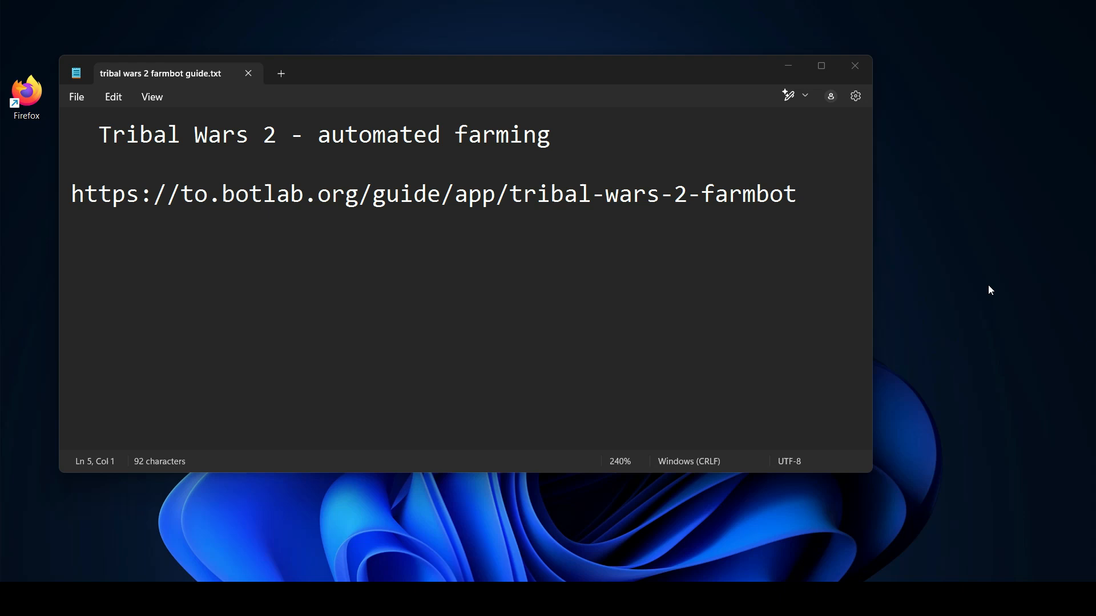
Open the to.botlab.org farmbot guide link saved in Notepad in the browser.
left_click(795, 193)
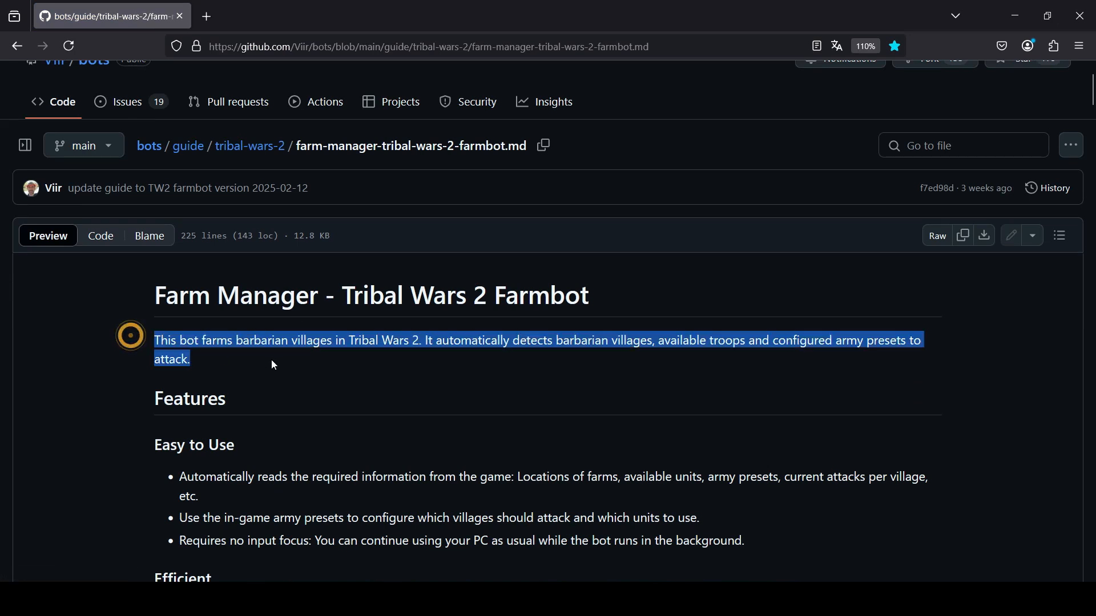
scroll("down", 3)
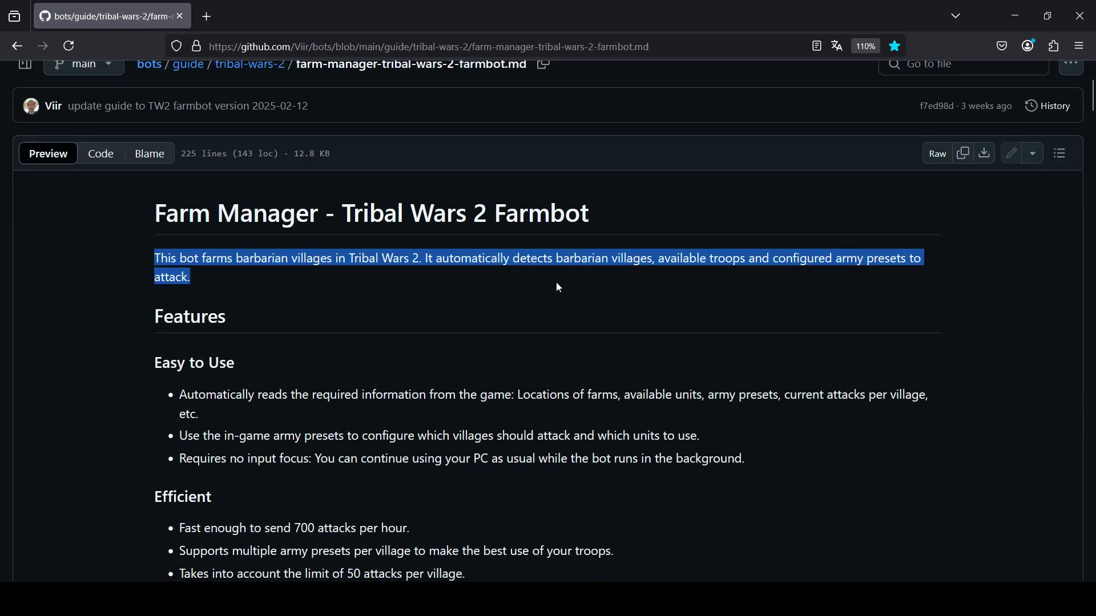
mouse_move(596, 284)
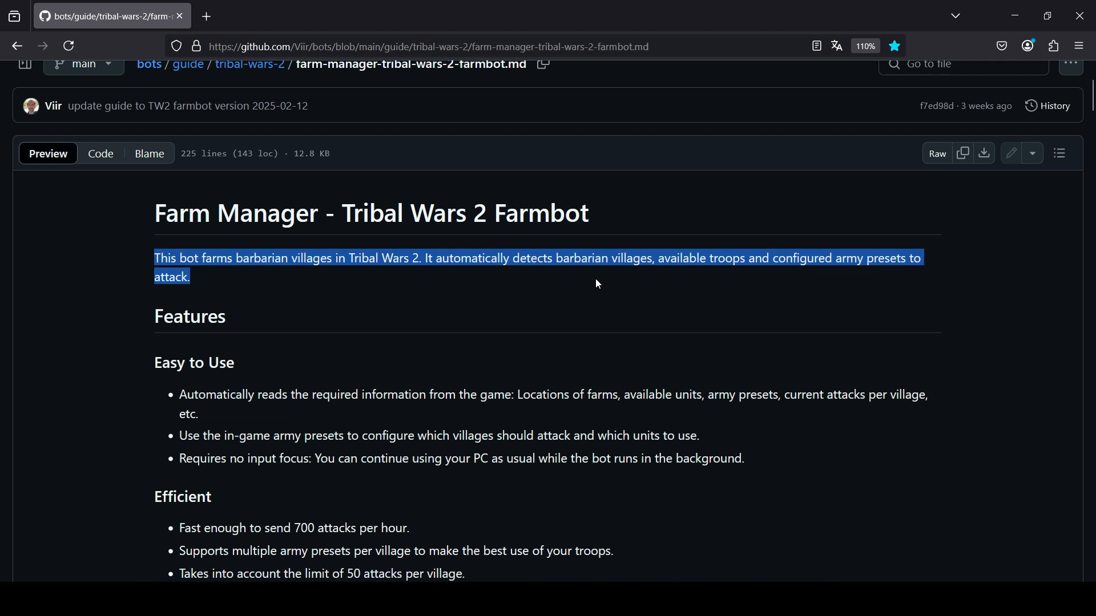
mouse_move(749, 297)
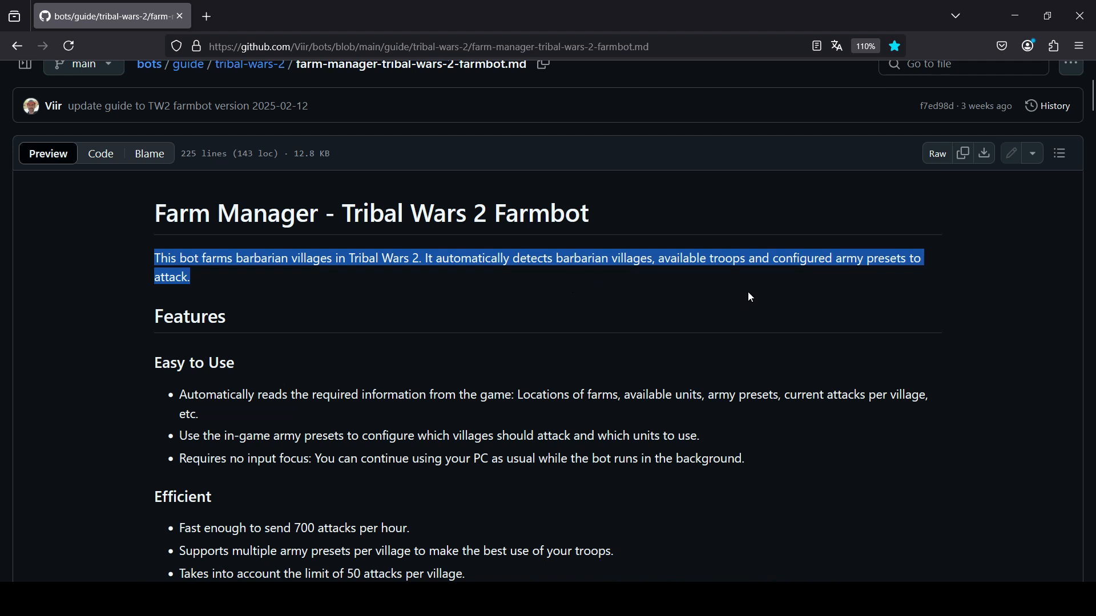
mouse_move(283, 283)
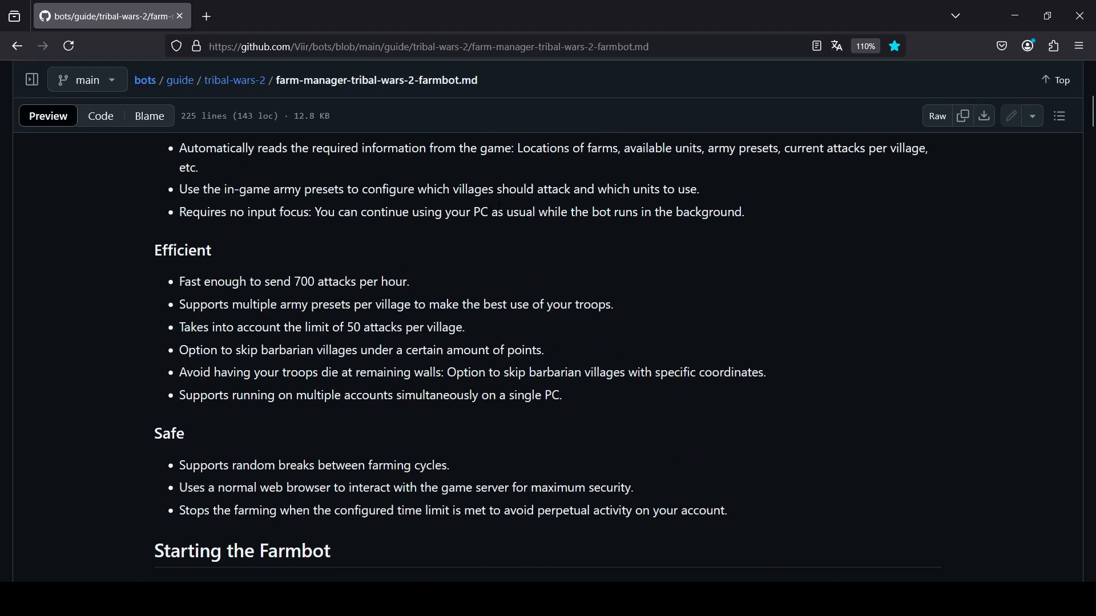
scroll("down", 3)
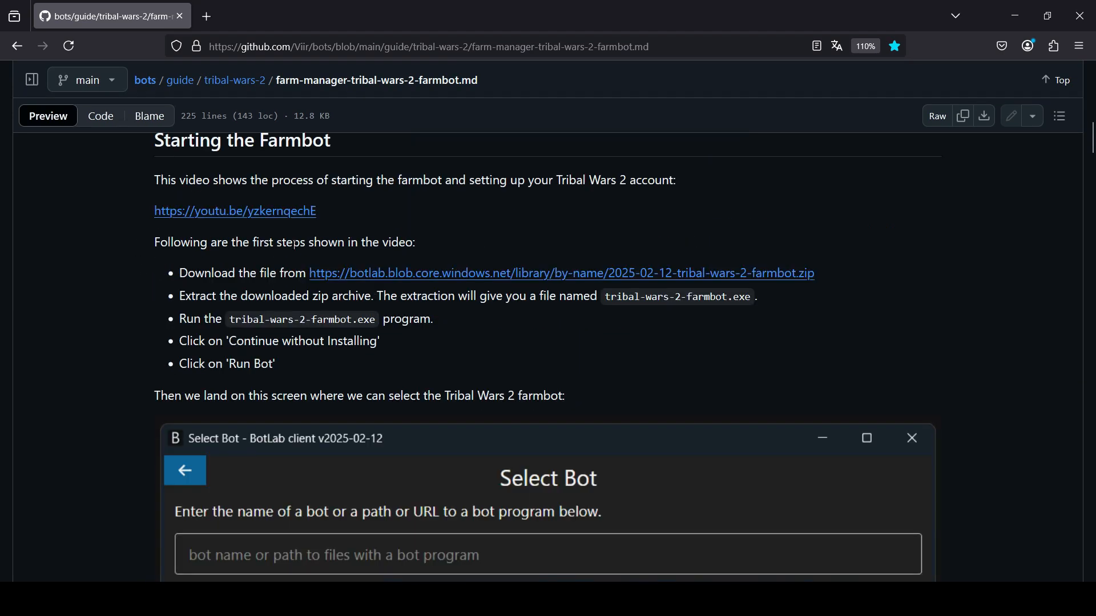
scroll("down", 3)
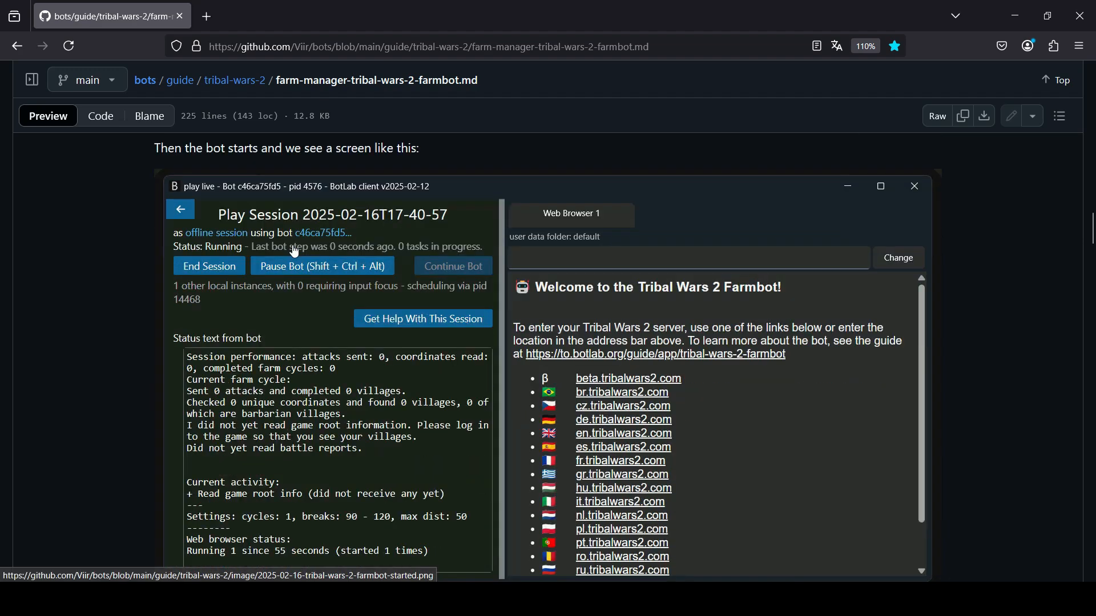
scroll("down", 3)
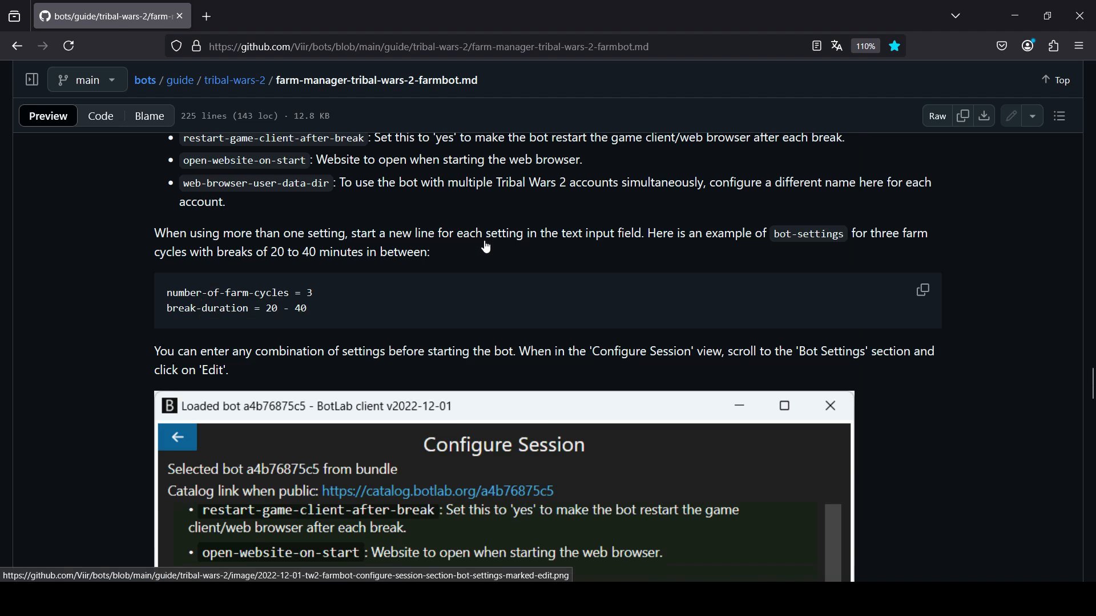
scroll("down", 3)
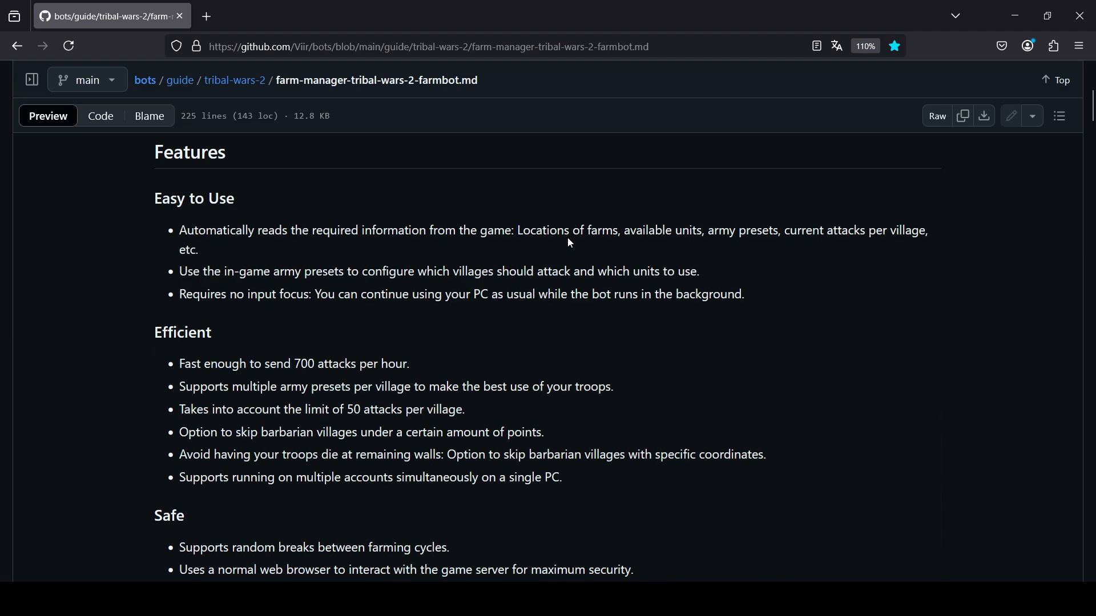
scroll("down", 3)
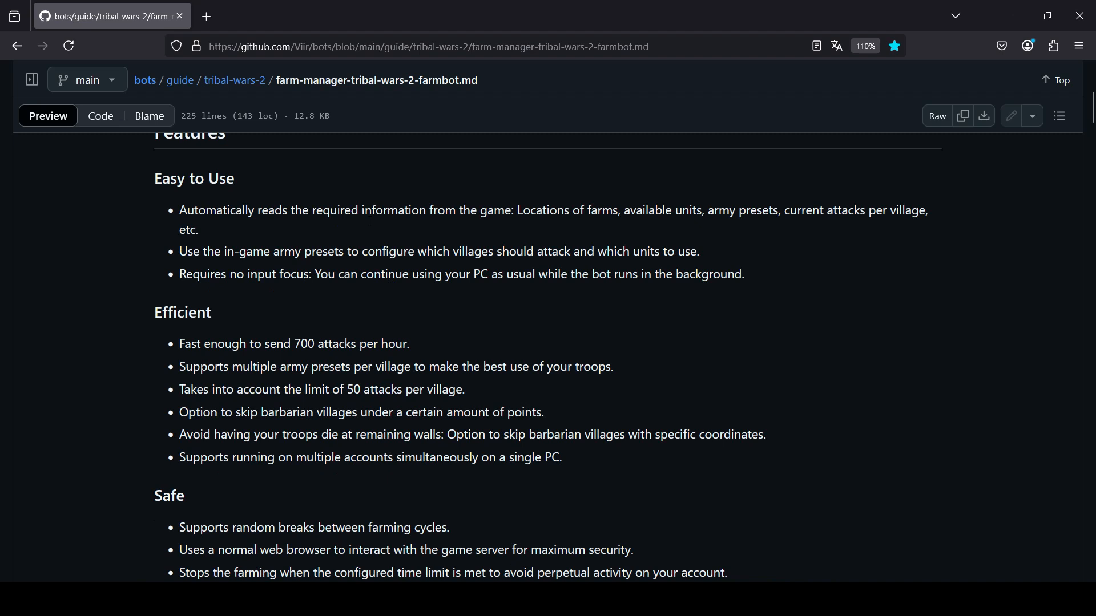
scroll("down", 3)
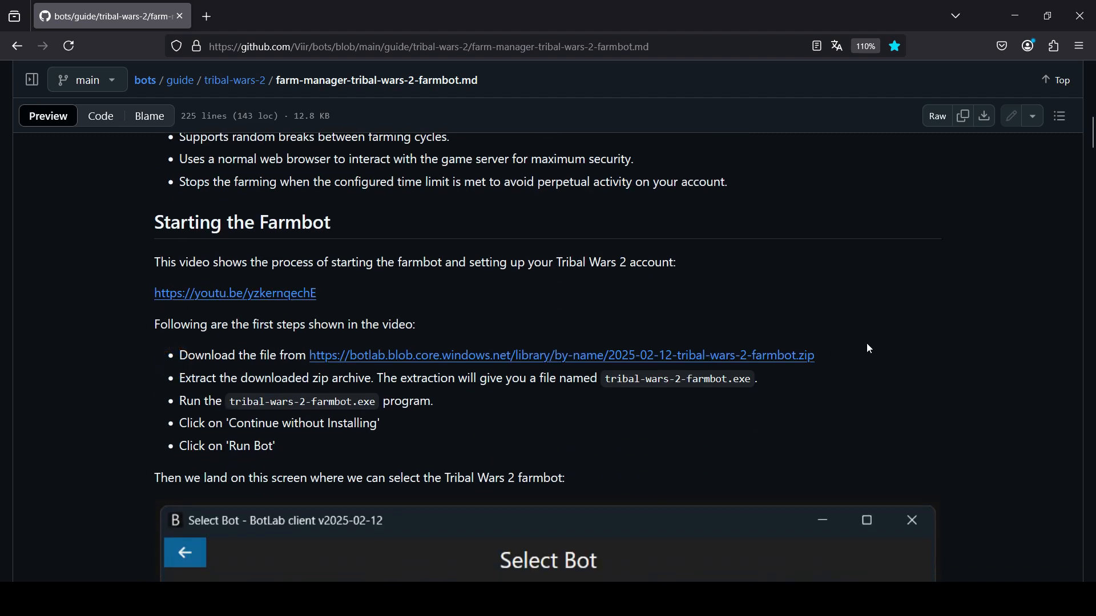
mouse_move(384, 355)
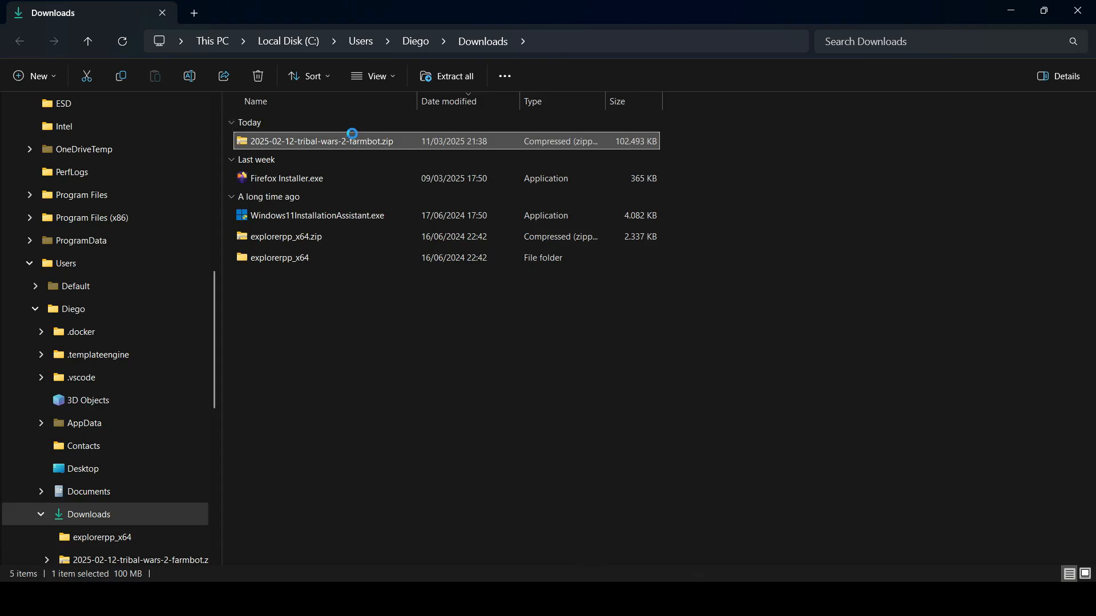
Extract 2025-02-12-tribal-wars-2-farmbot.zip into its same-named folder in Downloads.
right_click(321, 141)
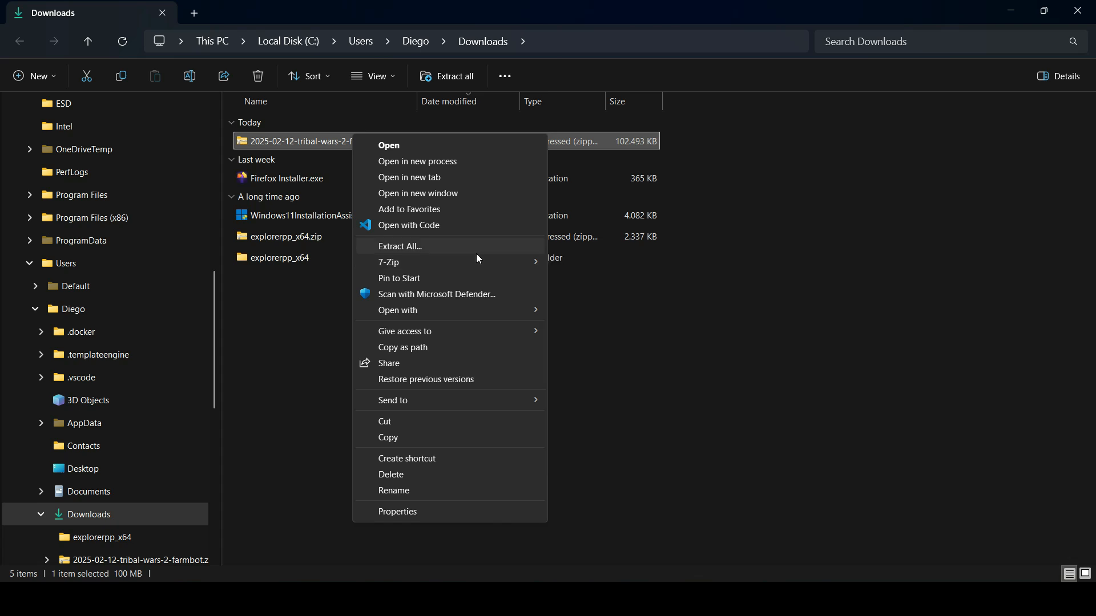
left_click(399, 246)
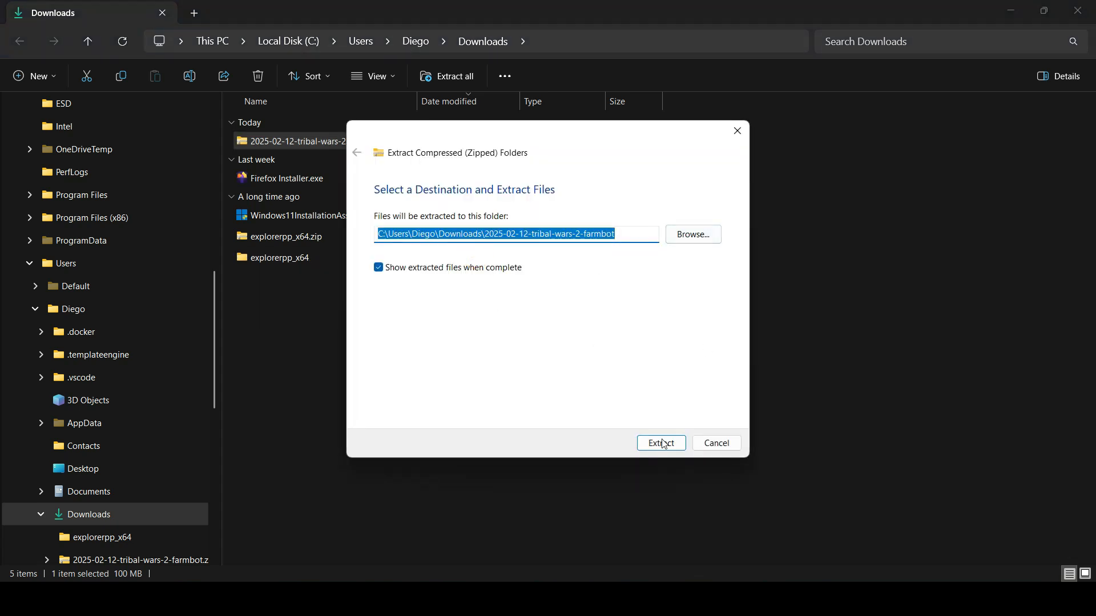
left_click(660, 443)
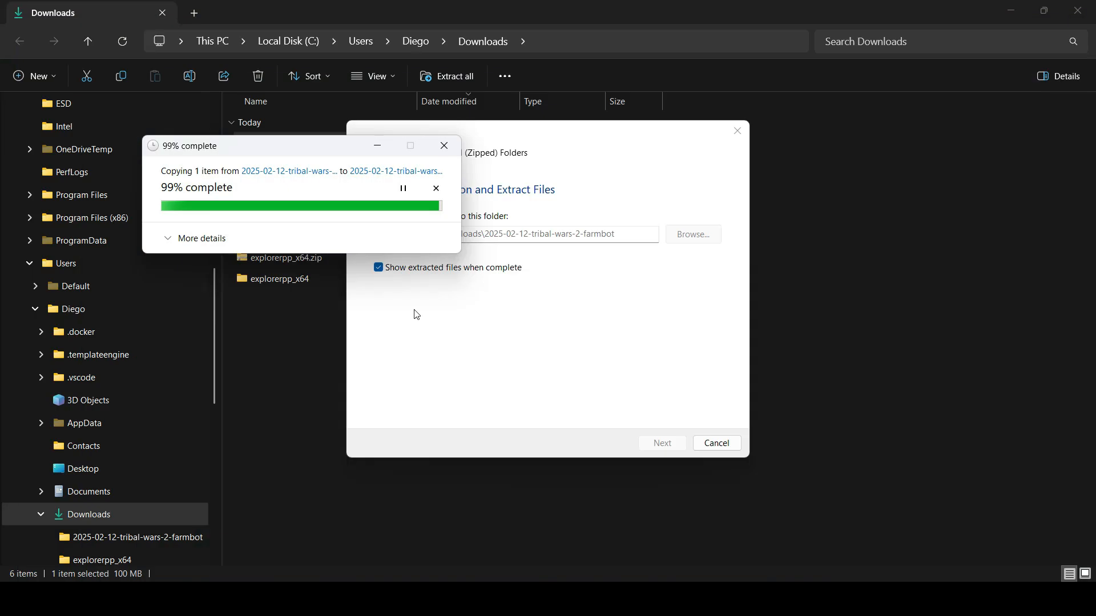
mouse_move(281, 370)
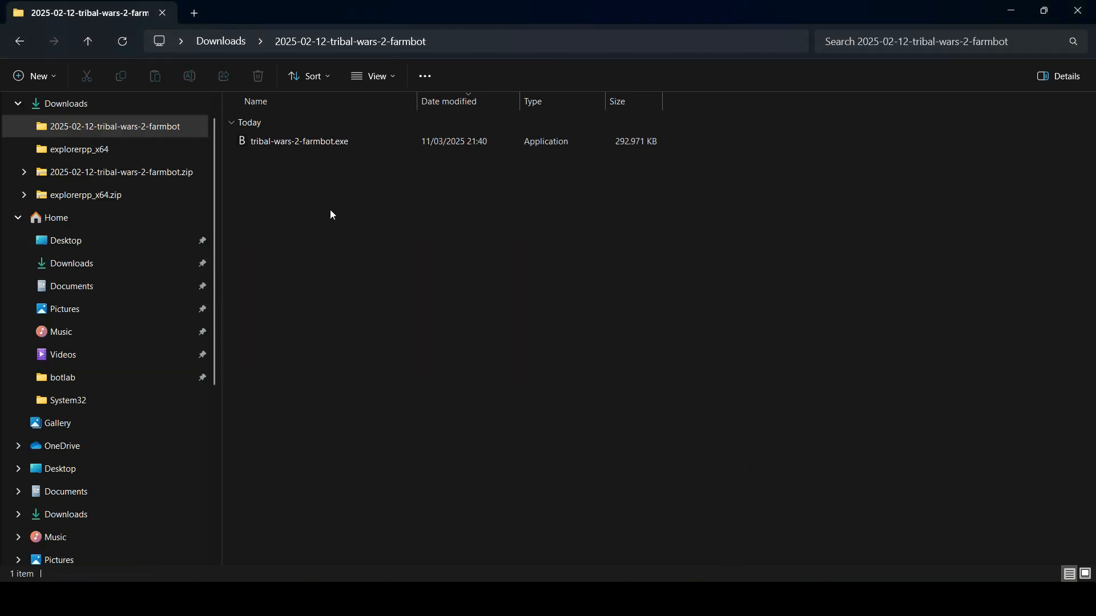
Run tribal-wars-2-farmbot.exe, allowing it through SmartScreen with More info and Run anyway.
left_click(298, 141)
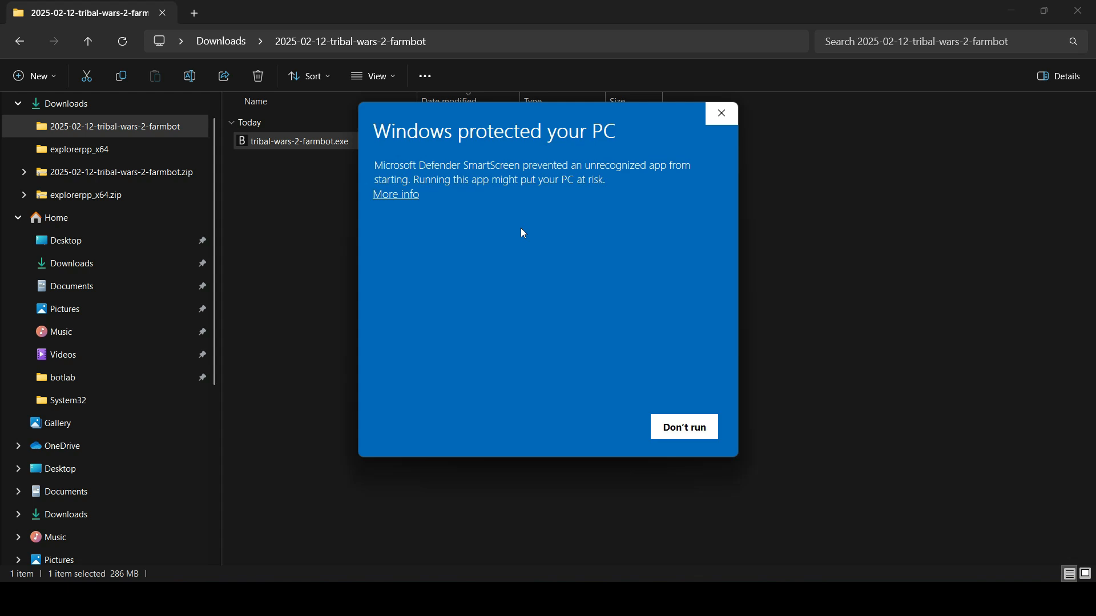
mouse_move(407, 195)
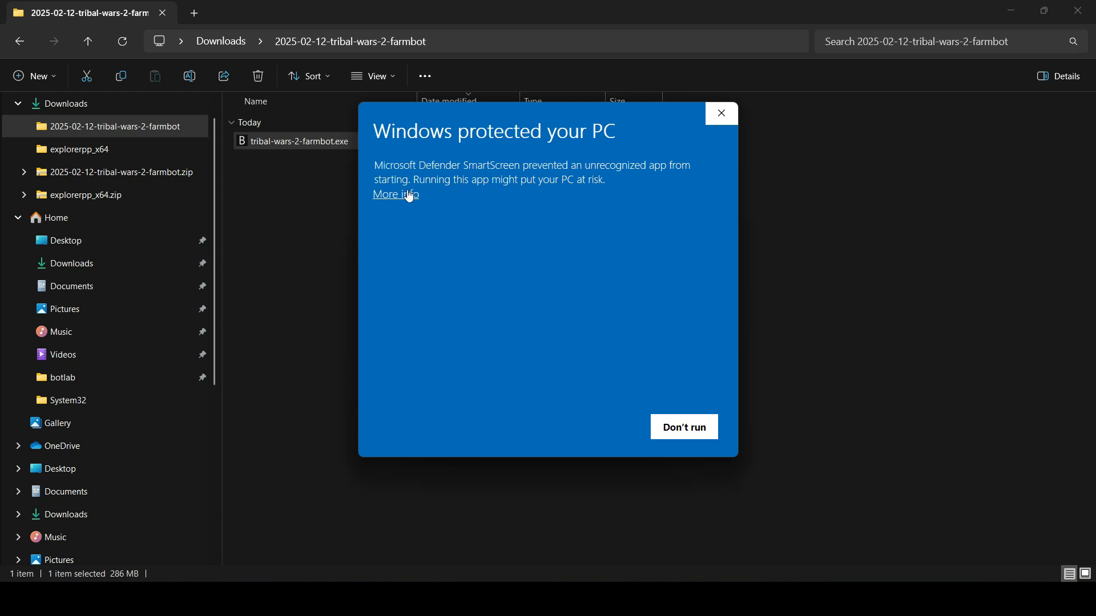
left_click(395, 194)
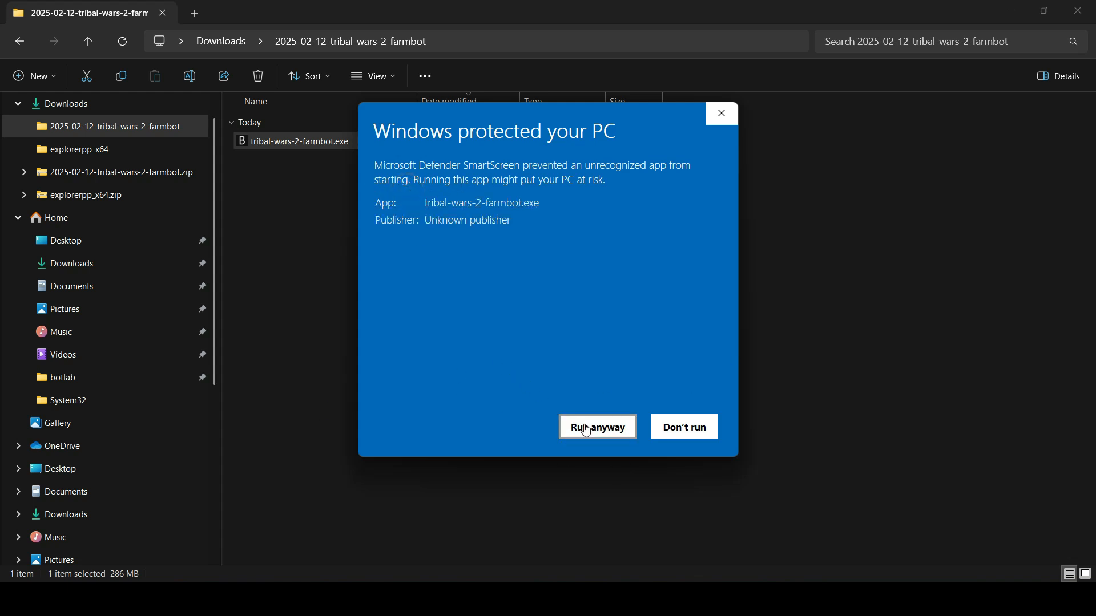
left_click(596, 427)
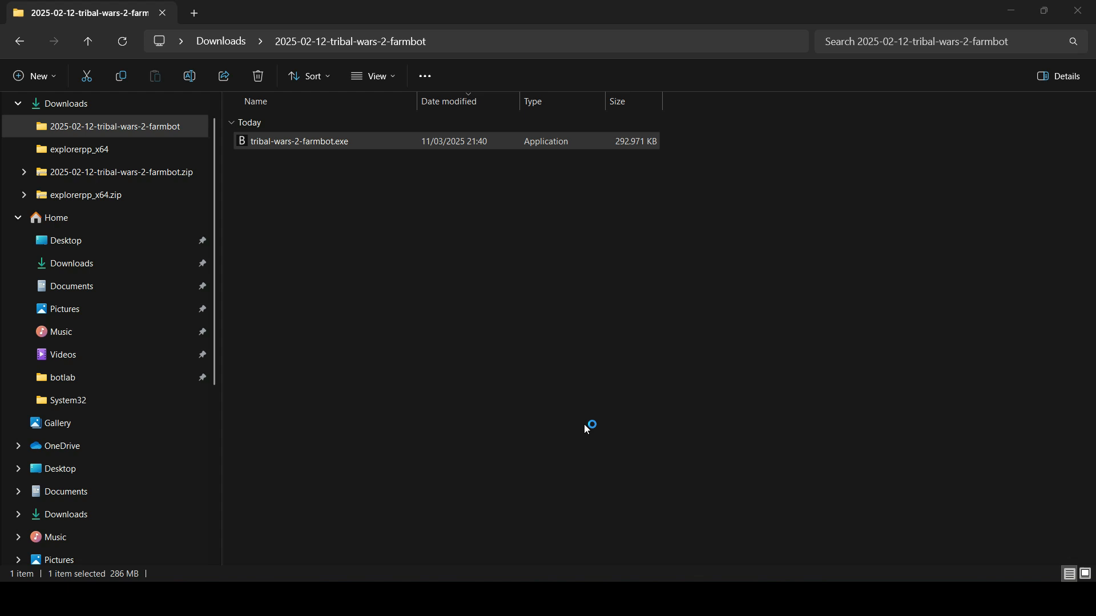
double_click(299, 141)
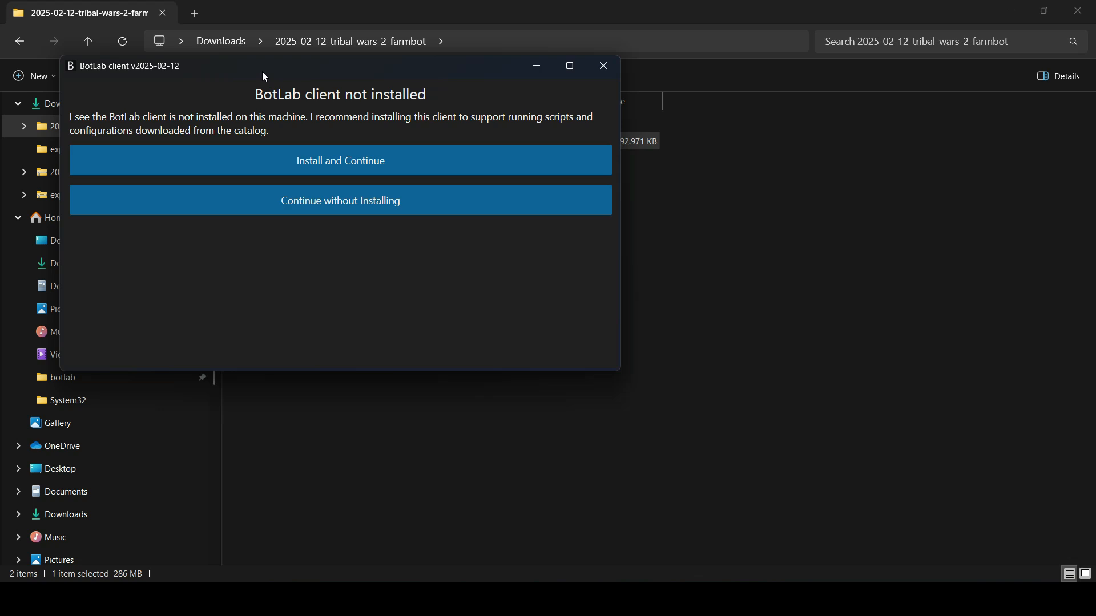
mouse_move(393, 217)
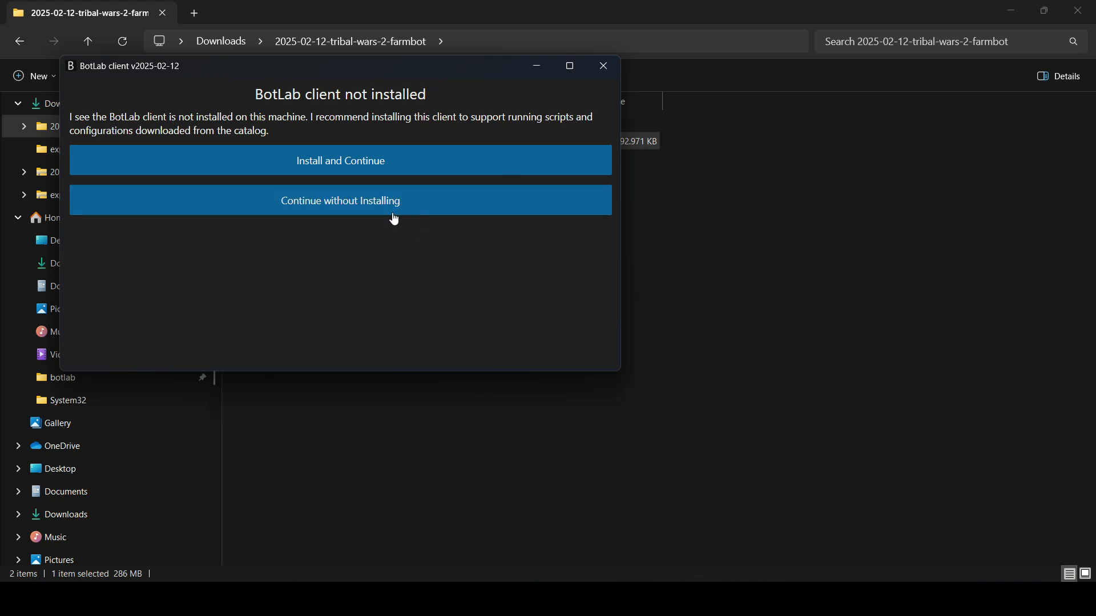
Skip installation, choose the bundled farmbot, and maximize and scroll Configure Session to its end.
left_click(339, 201)
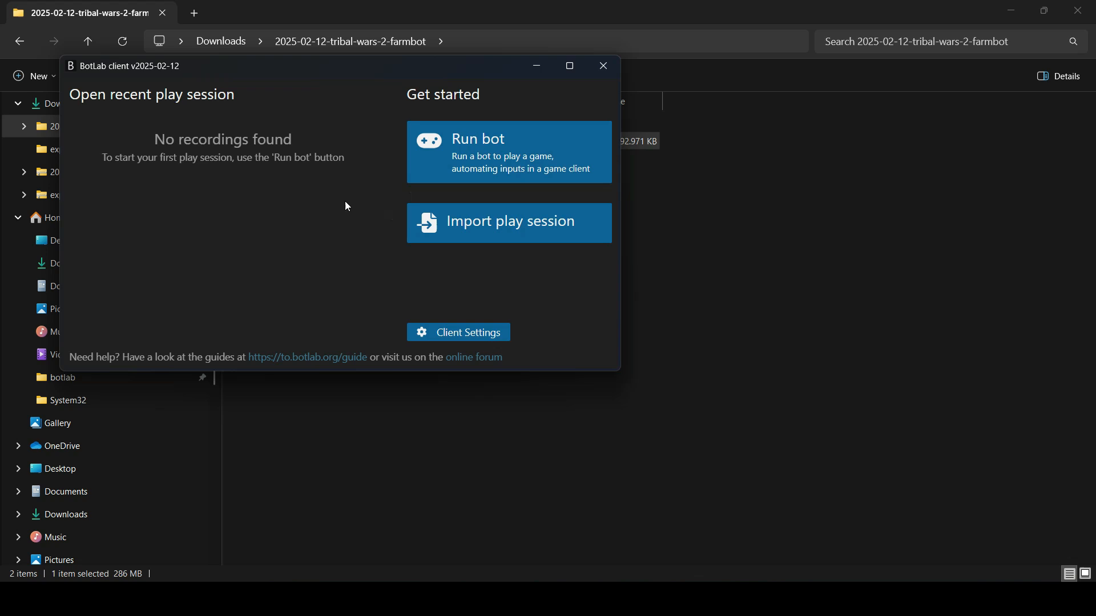
mouse_move(445, 177)
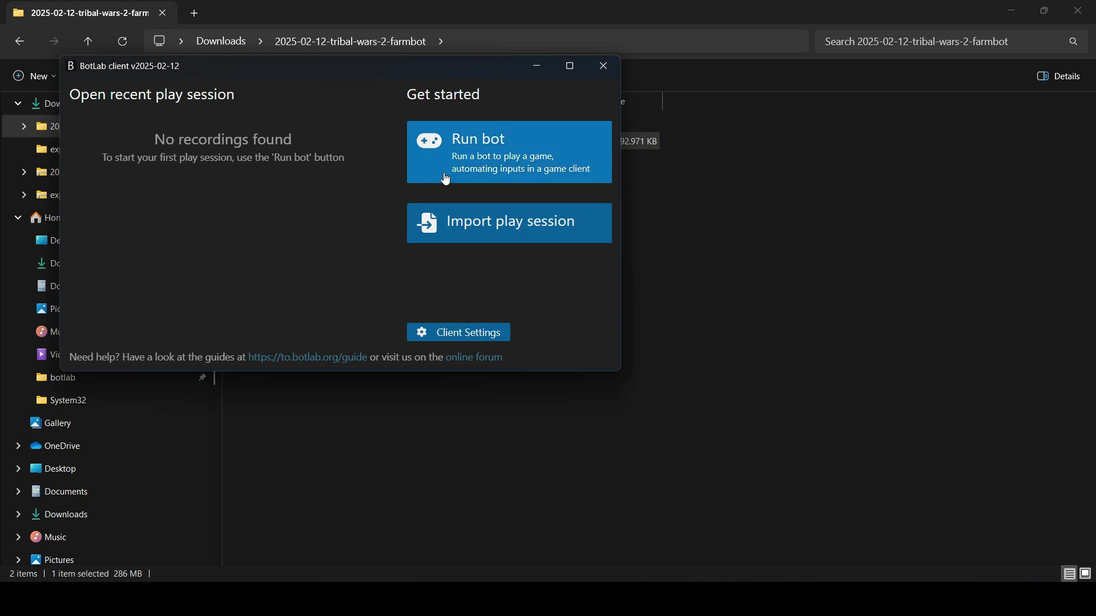
left_click(508, 152)
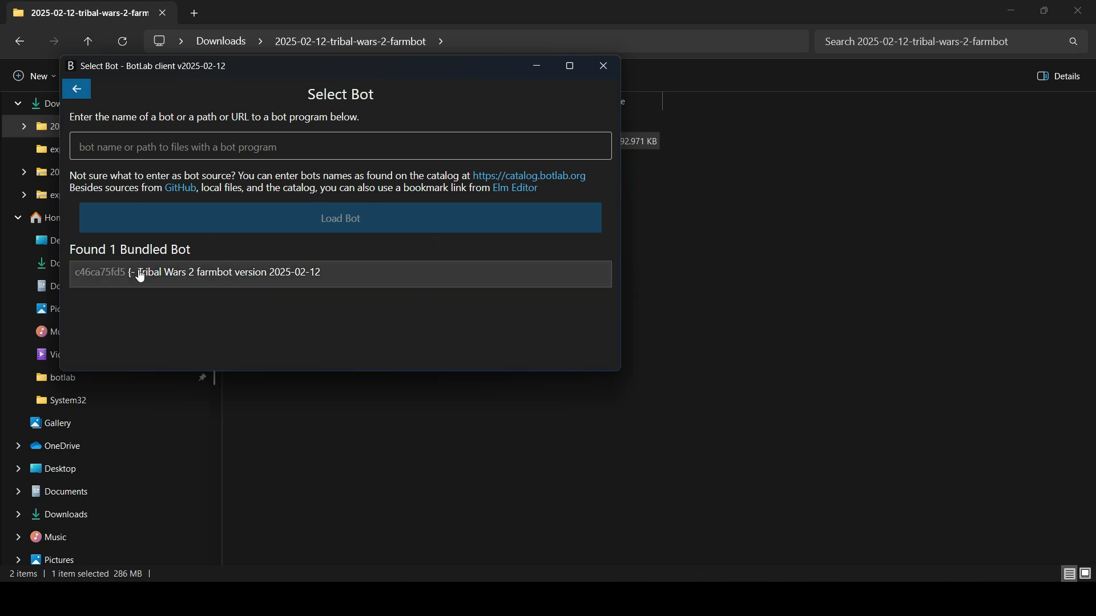
mouse_move(243, 282)
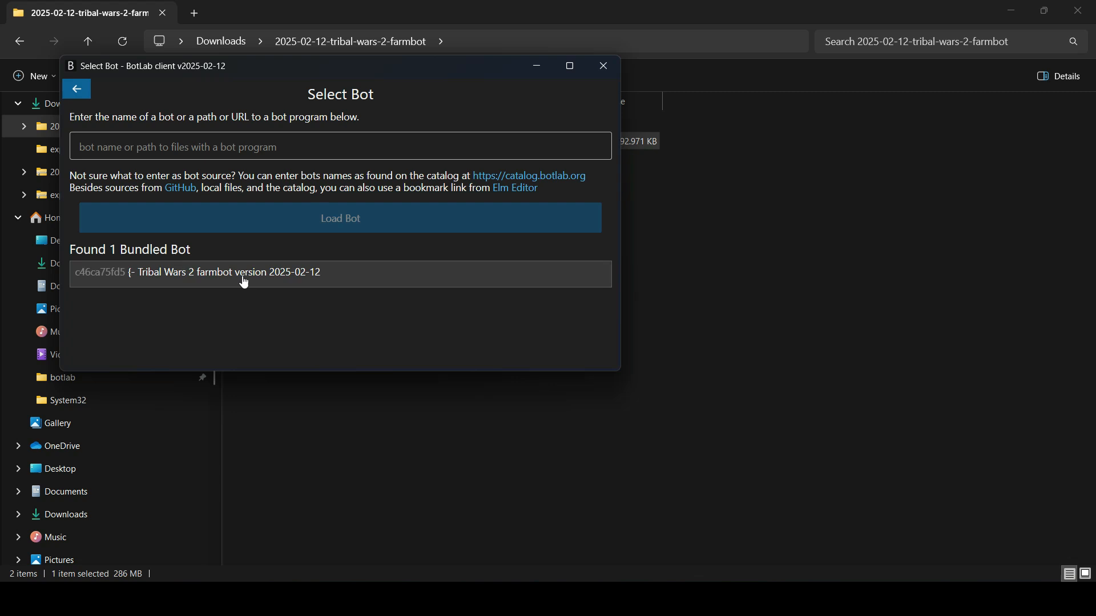
mouse_move(264, 286)
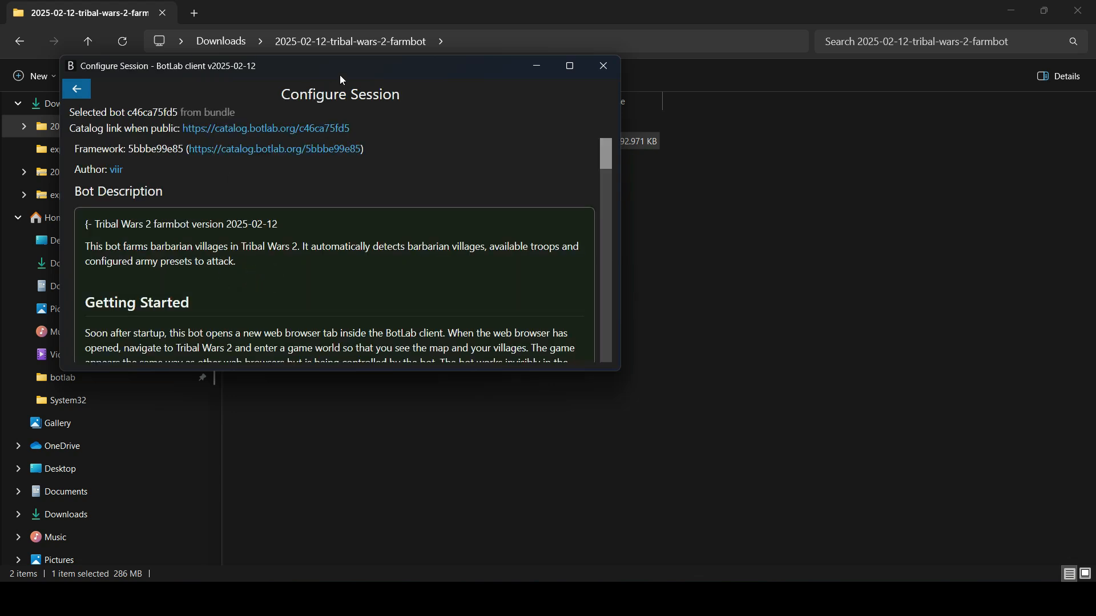
left_click(569, 65)
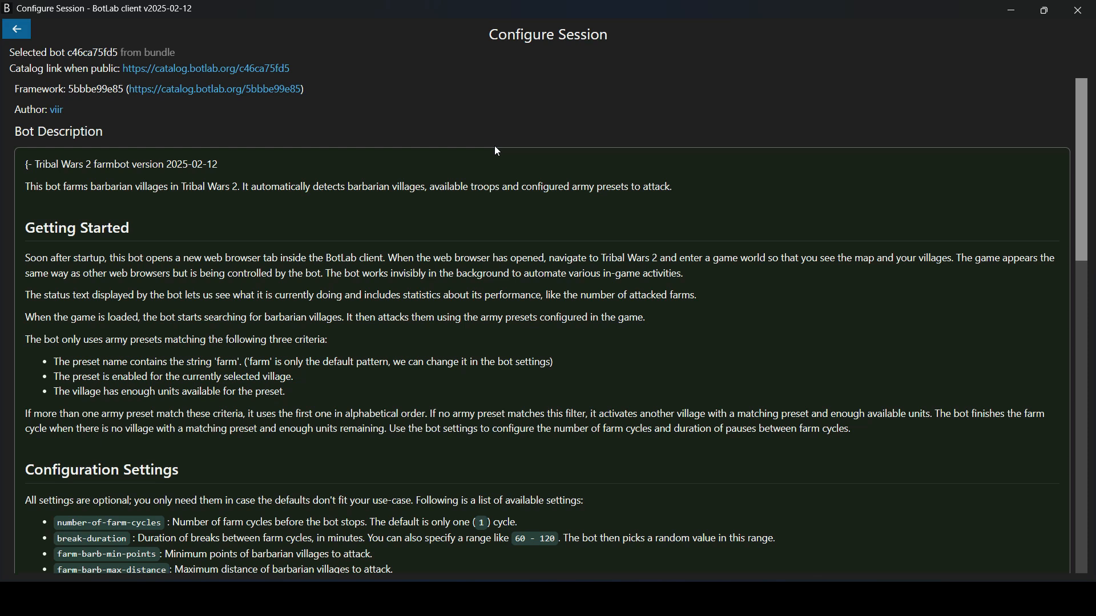
mouse_move(491, 155)
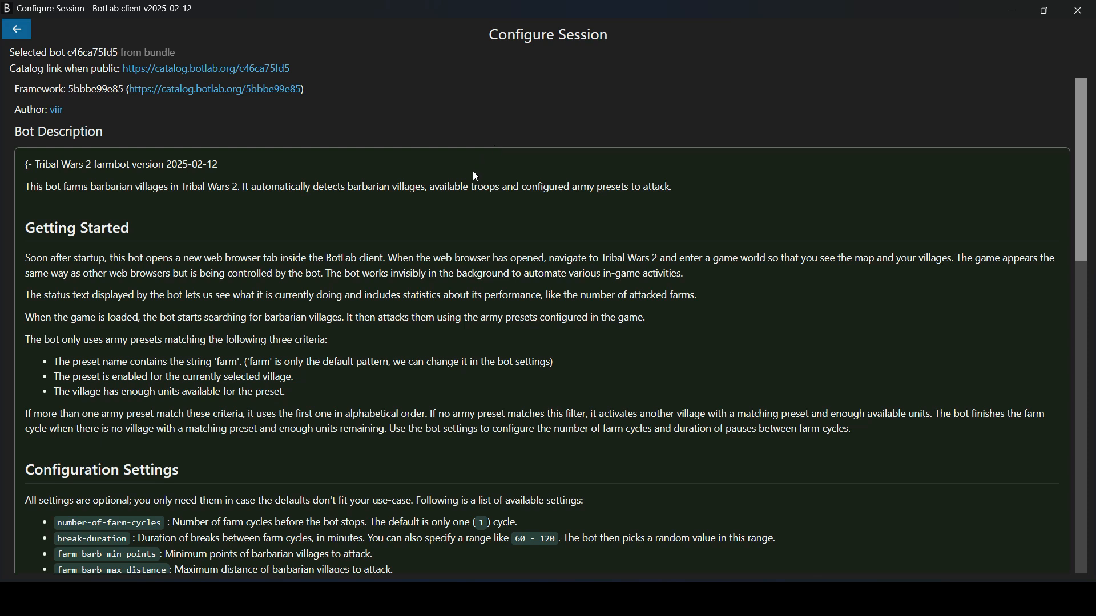
scroll("down", 3)
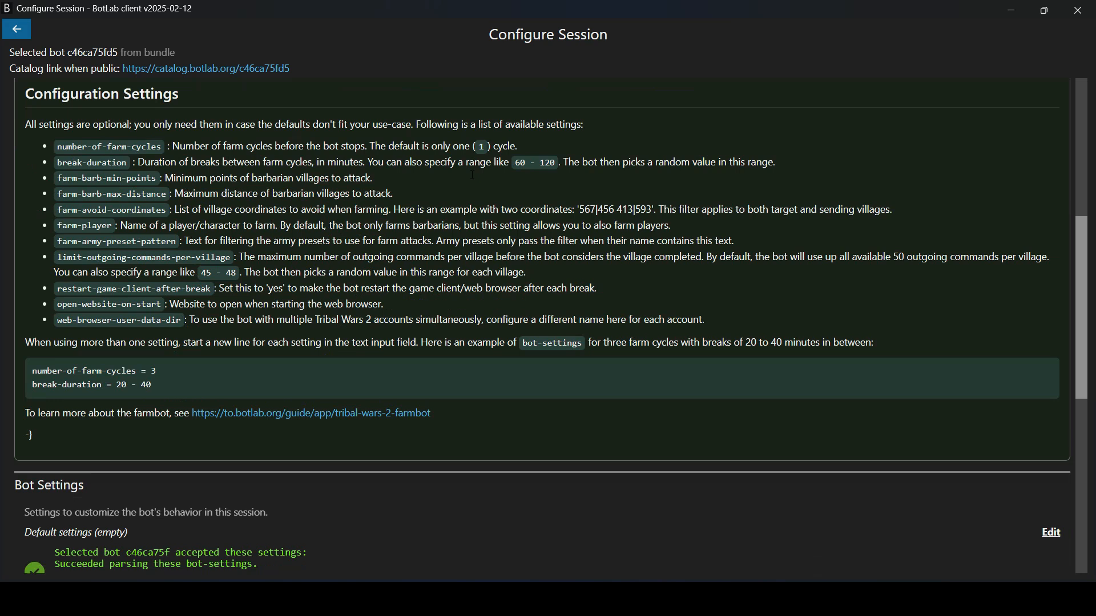
scroll("down", 3)
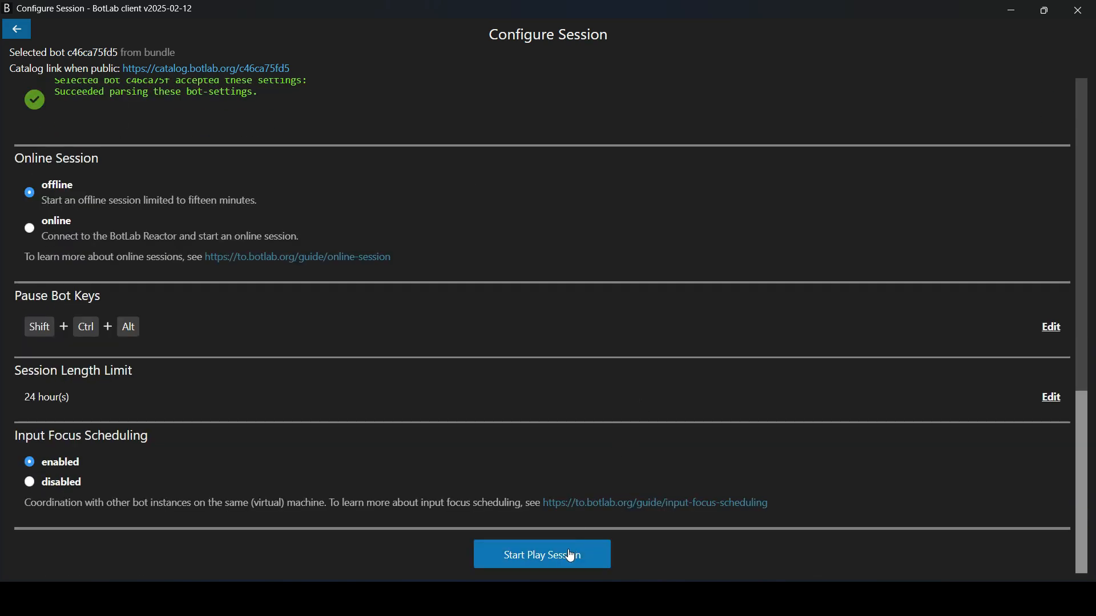
Start the offline play session and log into the de.tribalwars2.com game world.
left_click(541, 554)
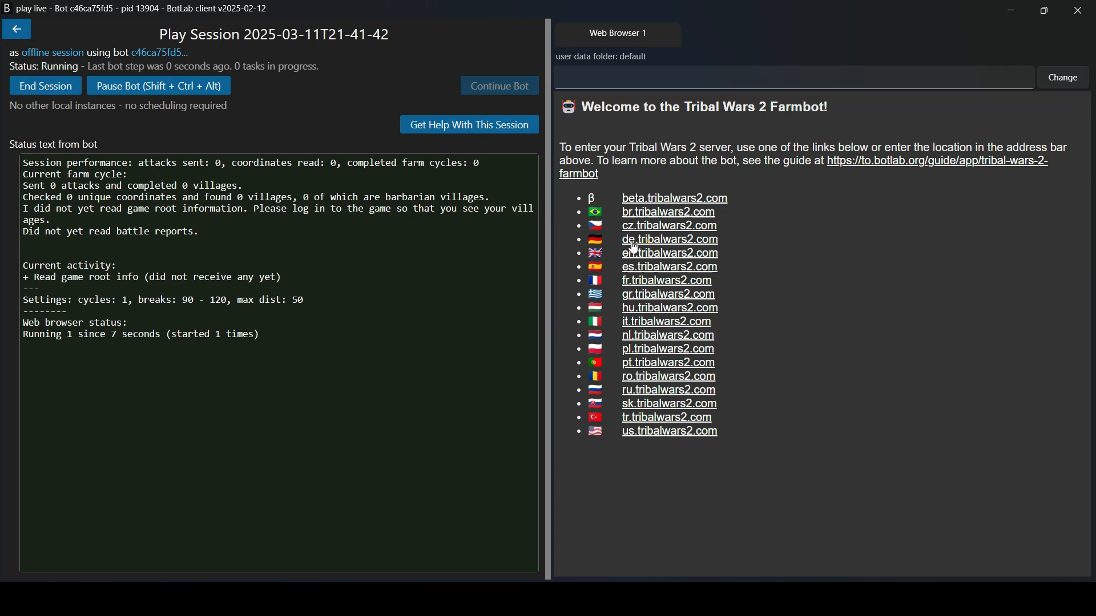
left_click(669, 239)
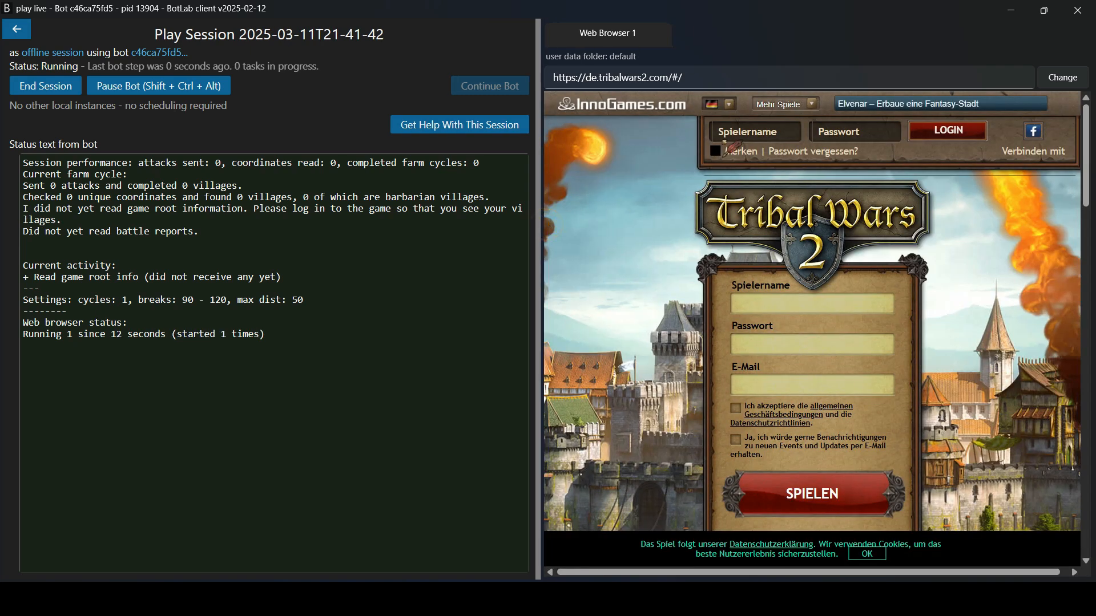
type("werne")
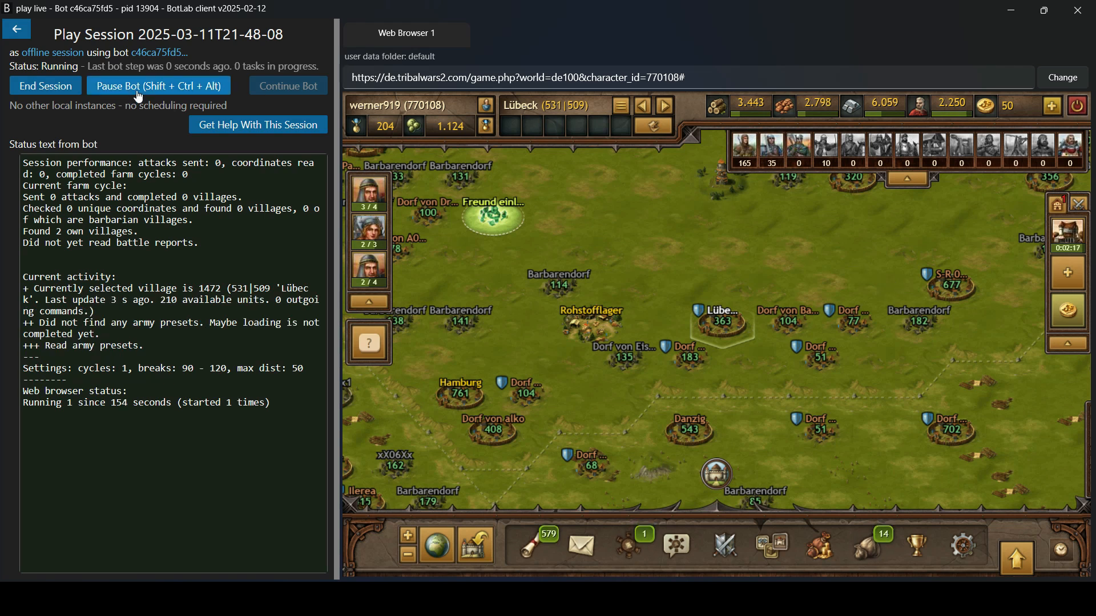
Pause the farmbot while its status reads 'Did not find any army presets'.
left_click(158, 85)
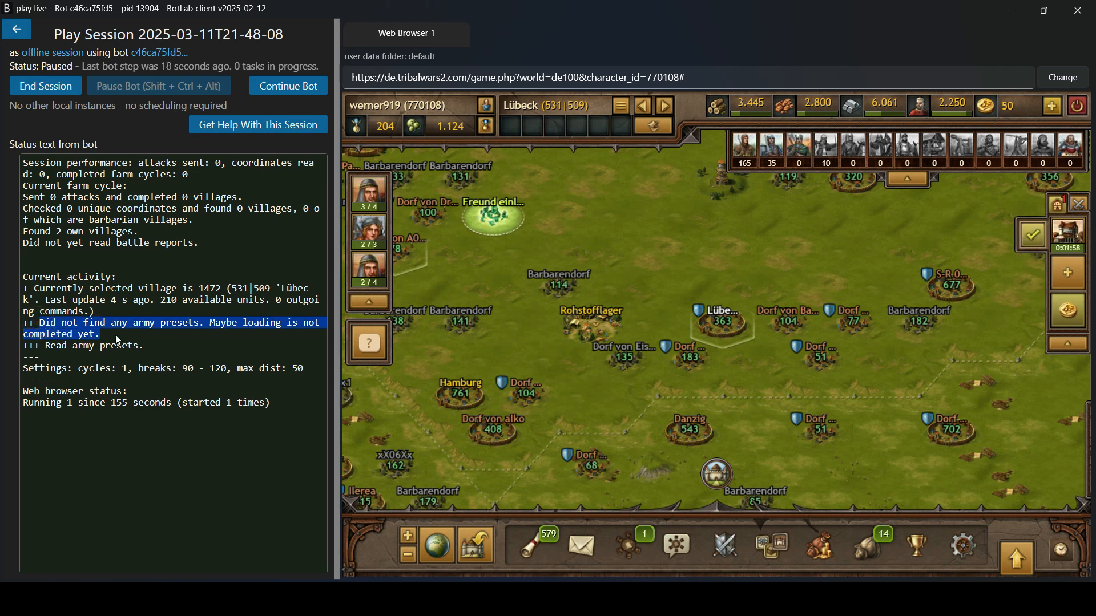
mouse_move(138, 337)
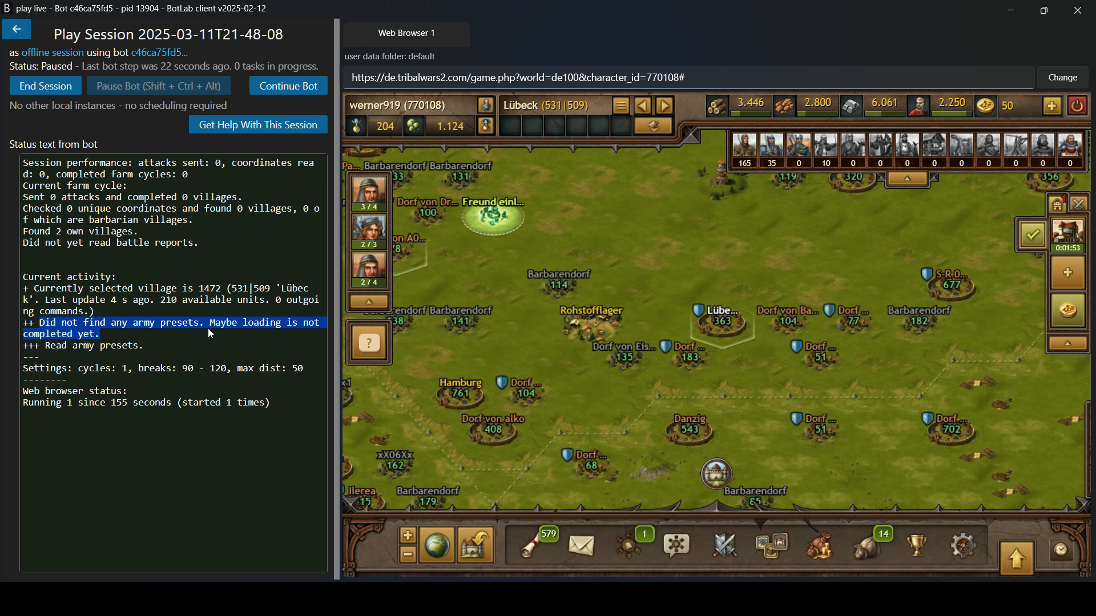
mouse_move(708, 257)
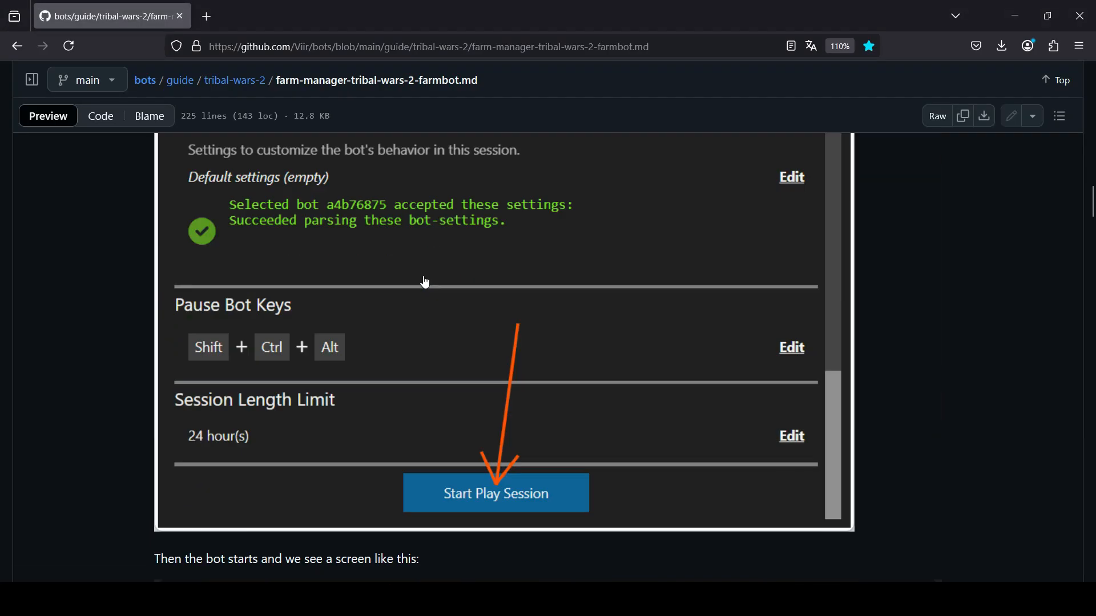
Scroll the GitHub farmbot guide down to the Start Play Session screenshot.
scroll("down", 3)
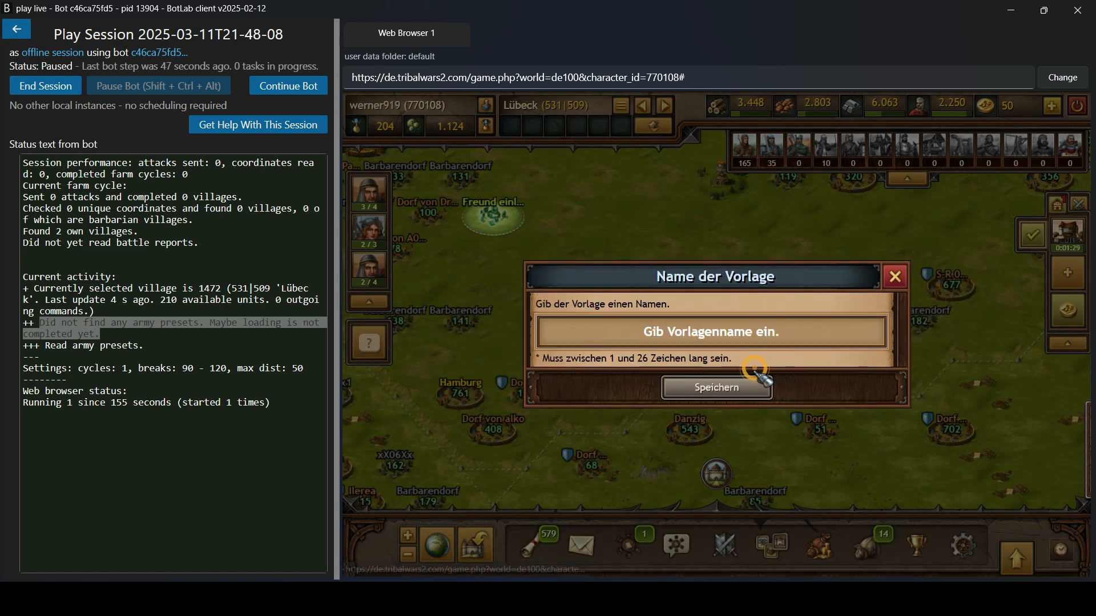
Name a new army preset 'farm test' and save it in the preset editor.
type("farm test")
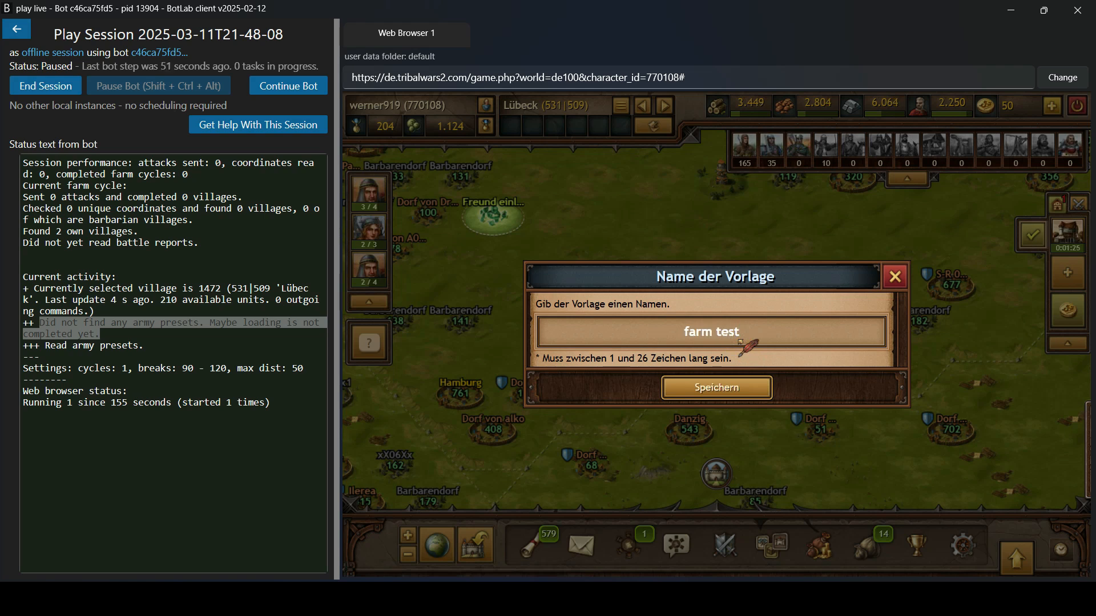
double_click(695, 331)
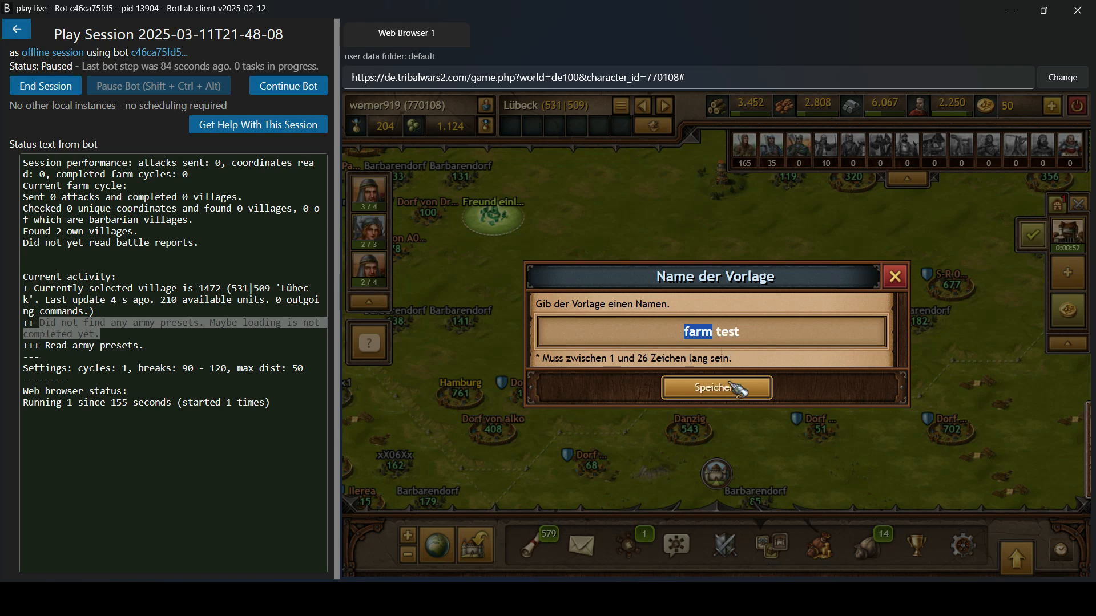
left_click(715, 388)
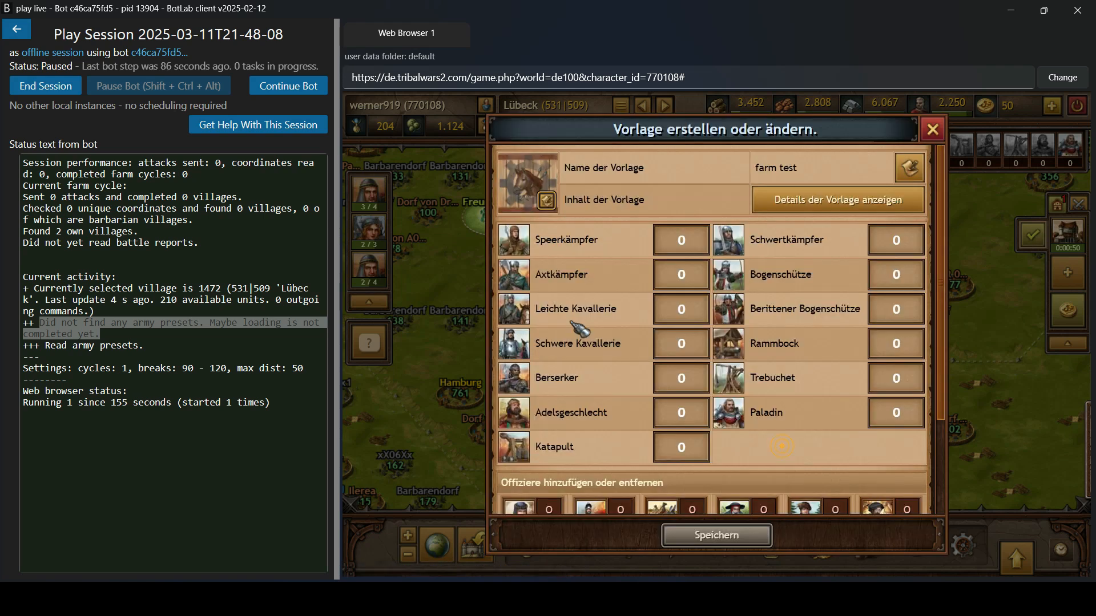
left_click(679, 240)
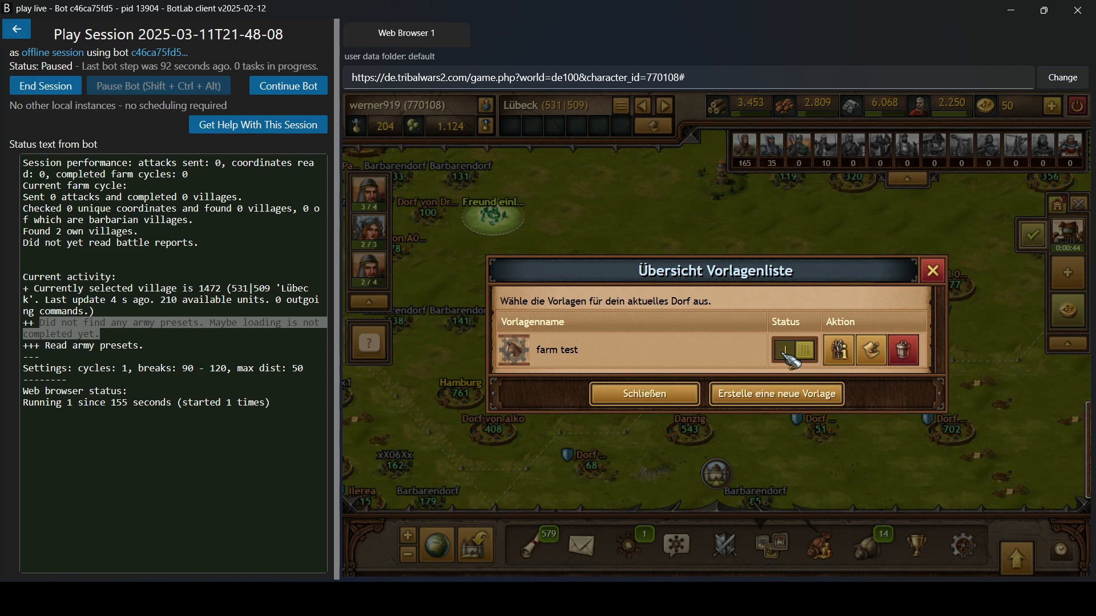
Switch the farm test preset on for Hamburg and close the Vorlagen window.
left_click(794, 350)
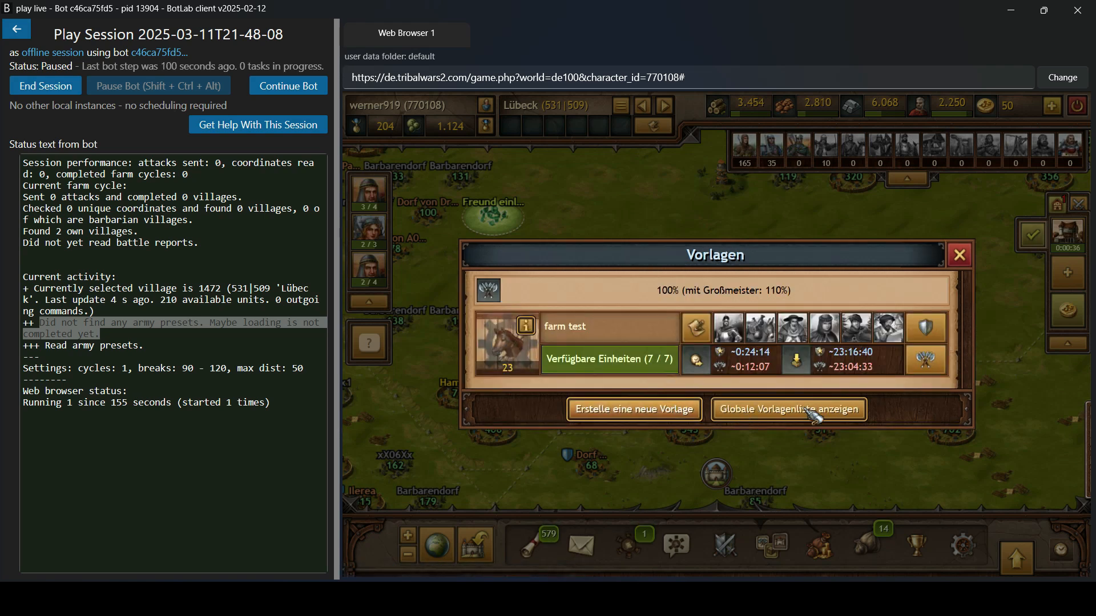
left_click(958, 255)
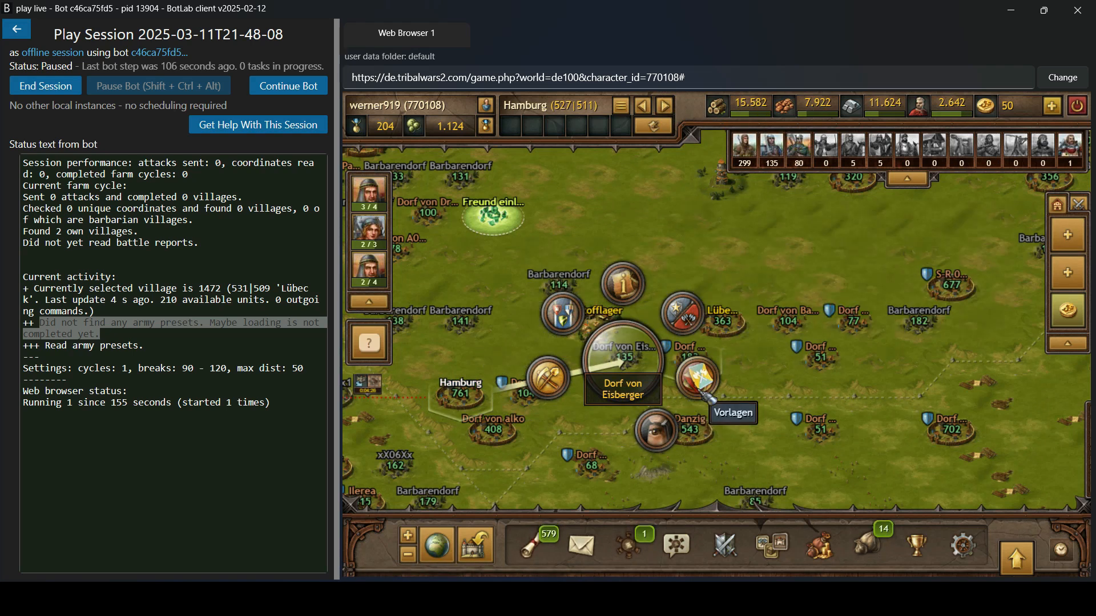
left_click(731, 412)
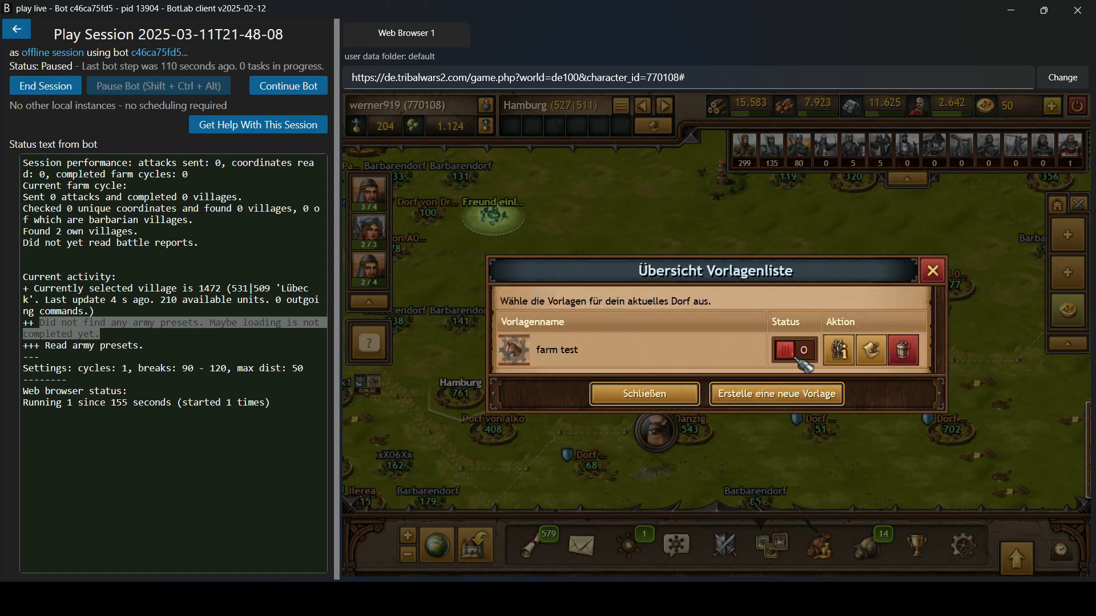
left_click(793, 350)
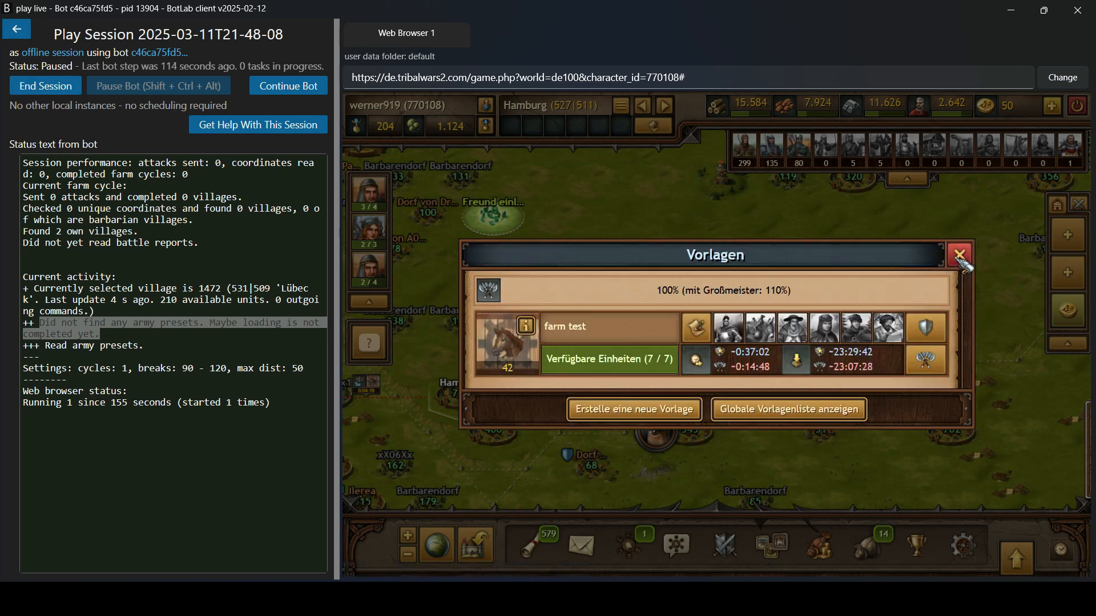
left_click(961, 251)
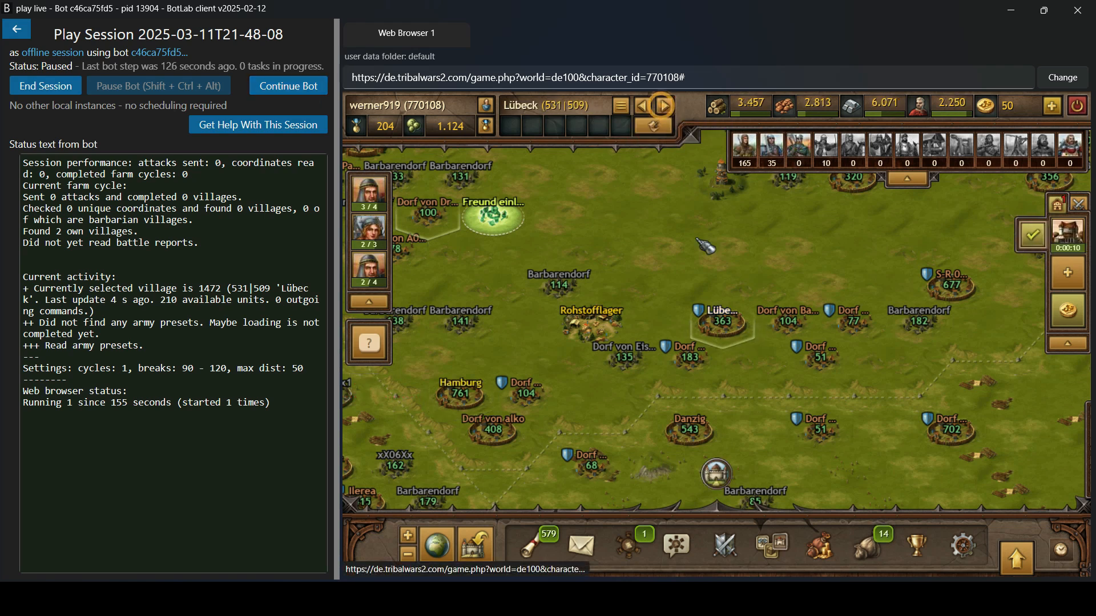
Continue the bot and watch it send 7 barbarian-village attacks with preset 'farm test'.
left_click(287, 86)
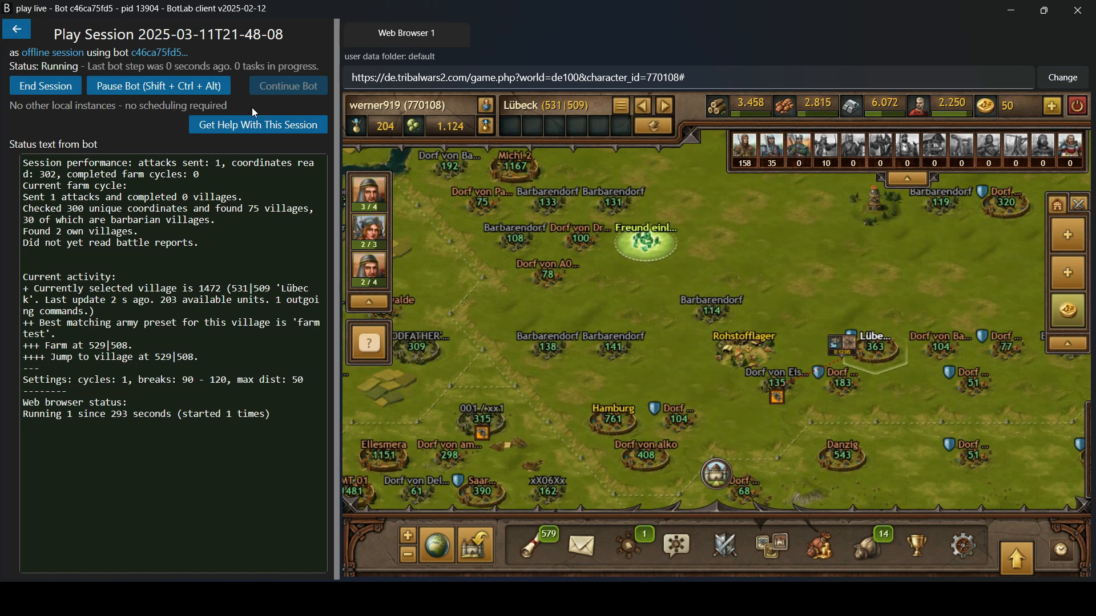
left_click(712, 311)
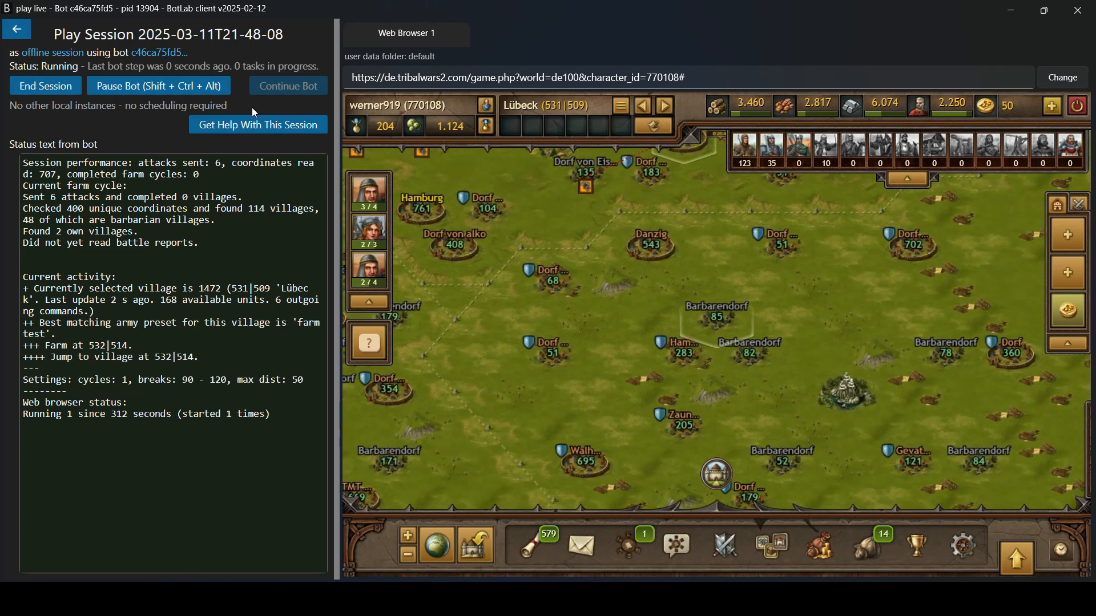
left_click(713, 316)
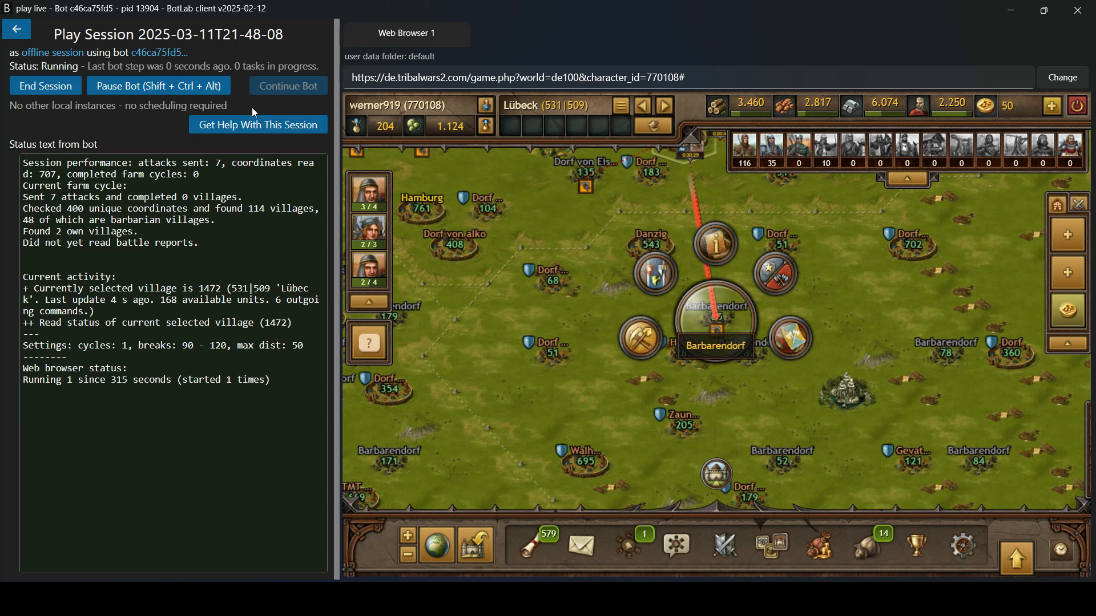